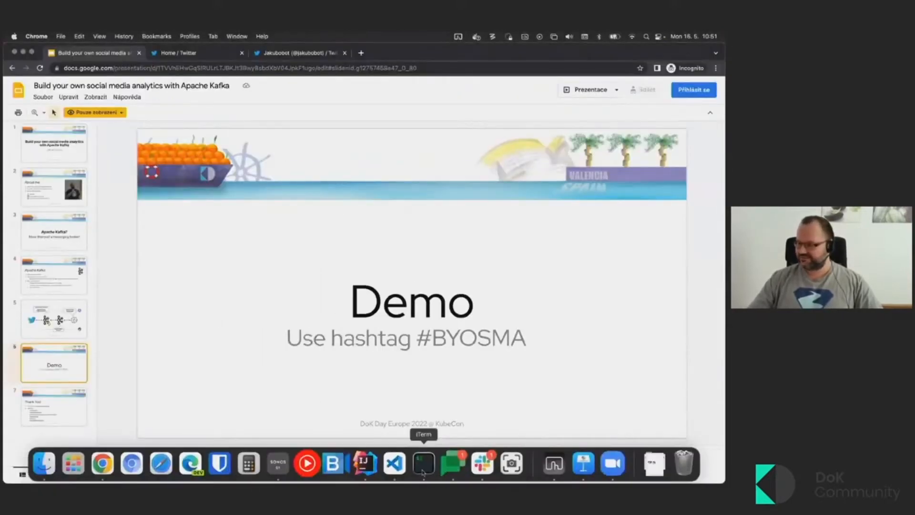
Step: Switch from the Demo slide to the iTerm terminal window
click(423, 464)
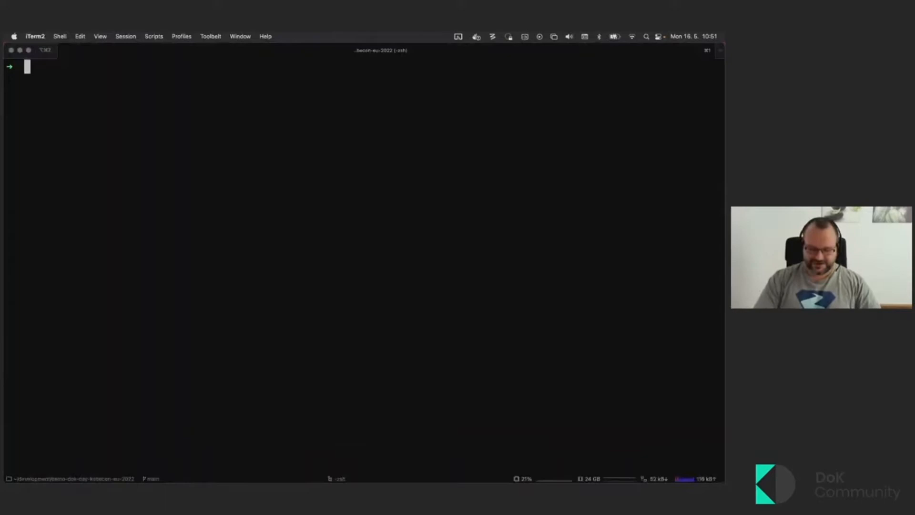
Step: Run kubectl get pods to show the Kafka, ZooKeeper, Connect and sentiment-analysis pods Running
text(kubectl get)
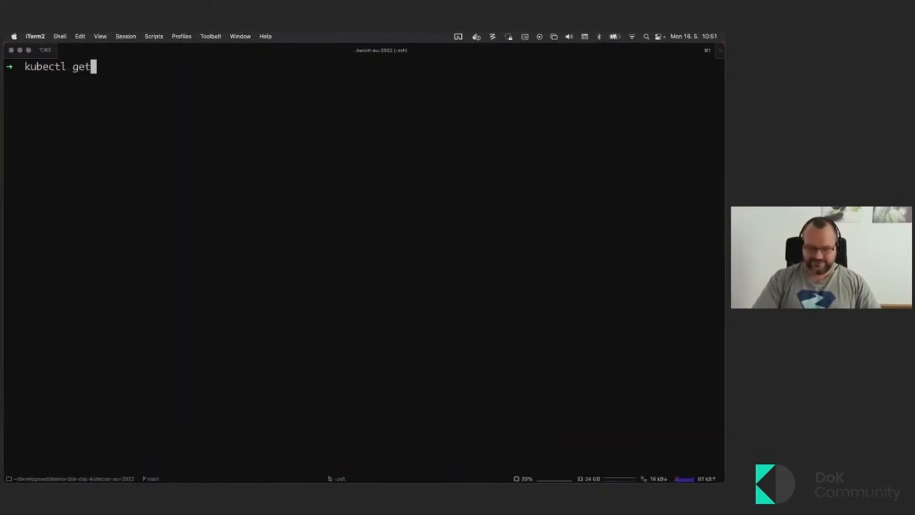
text(pods)
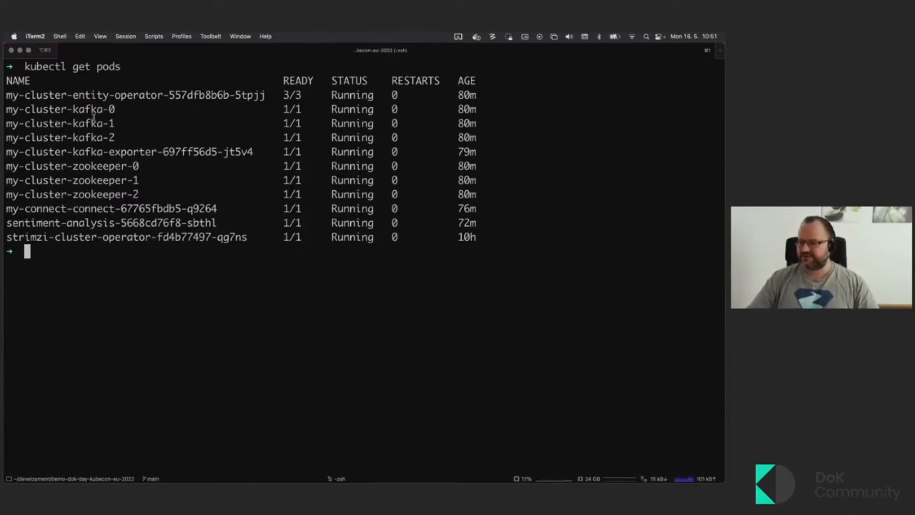
drag(77, 109, 76, 137)
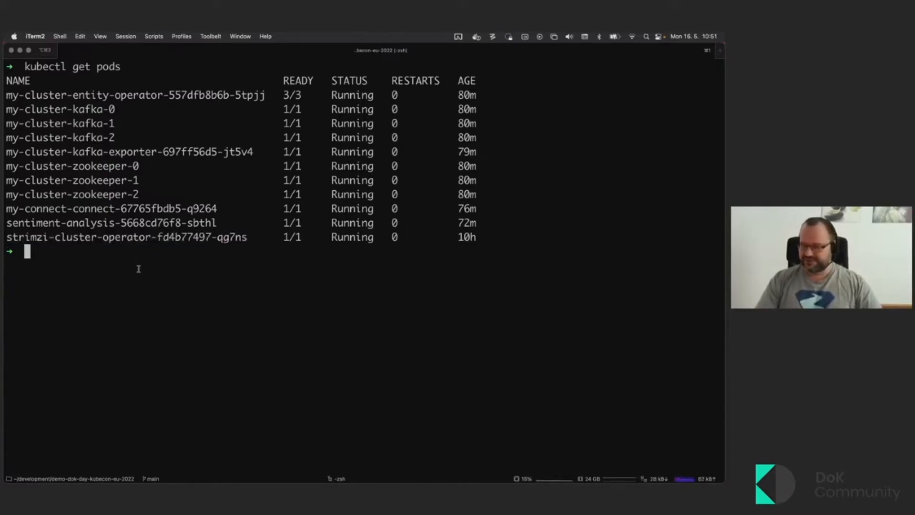
text(bat)
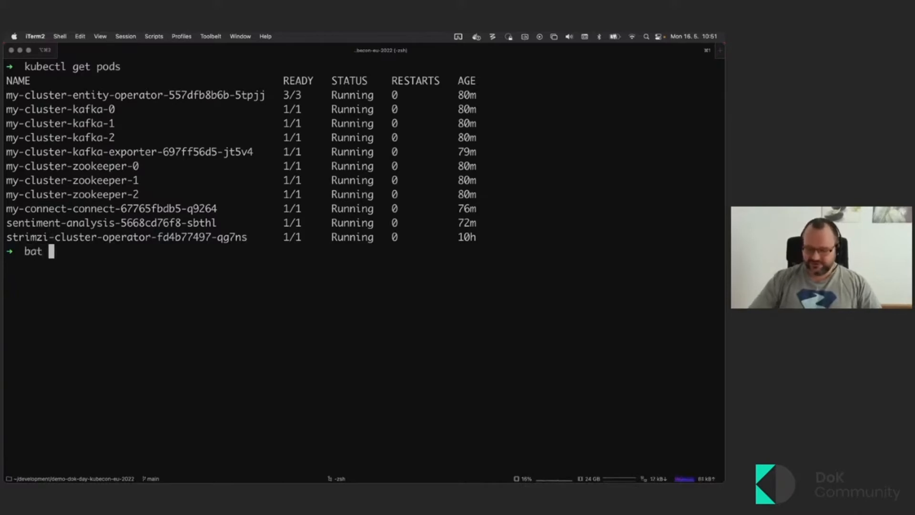
Step: Show 01-kafka.yaml with bat, highlighting the Kafka kind and the cpu/memory limits lines
text(01-kafka.yaml)
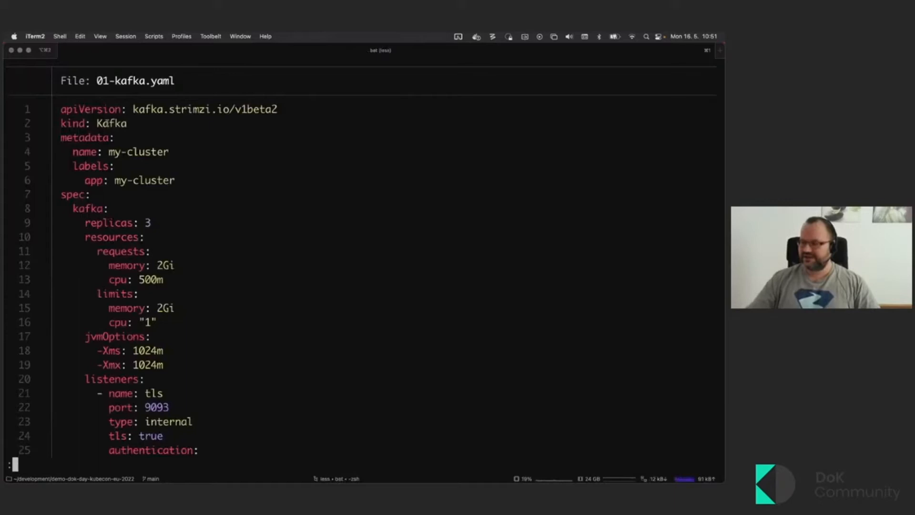
double_click(111, 123)
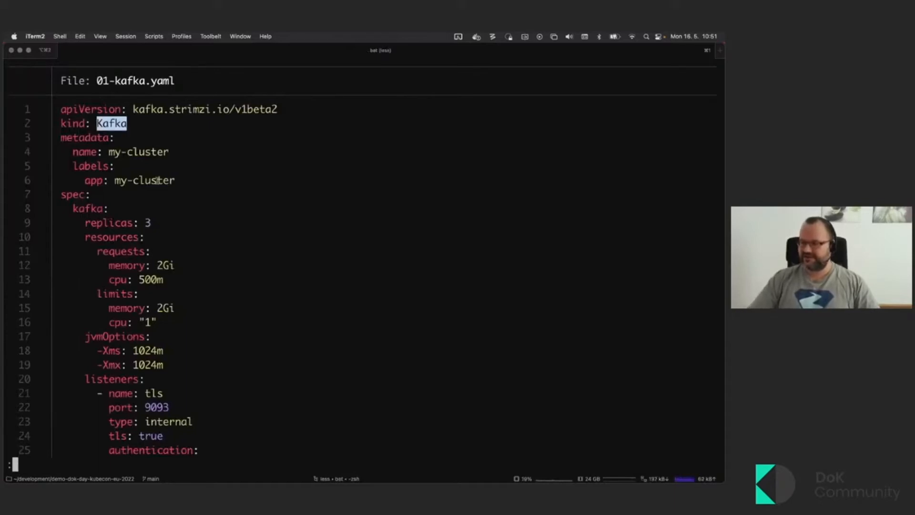
scroll(down, 3)
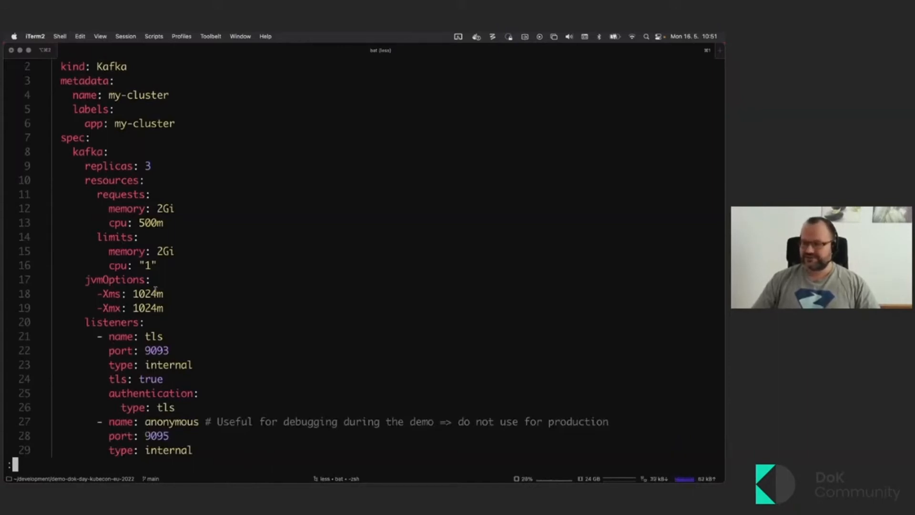
drag(116, 222, 152, 266)
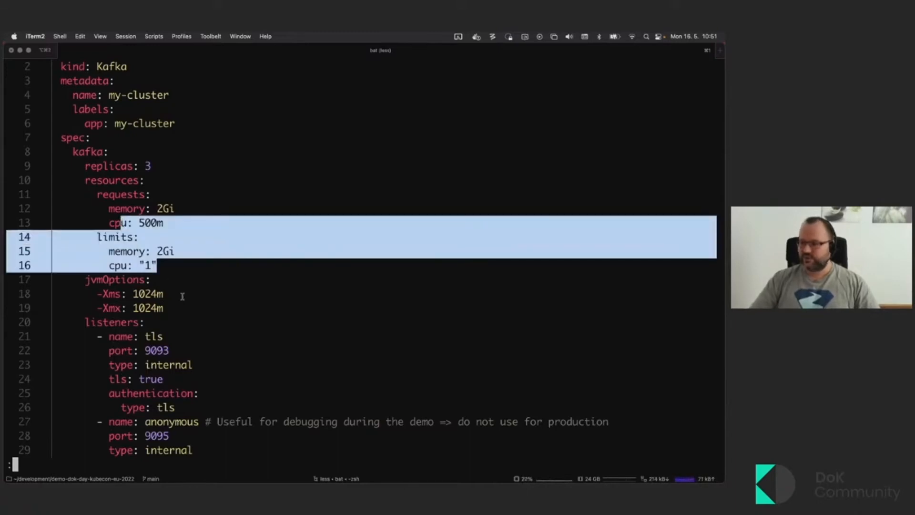
Step: Scroll through the Kafka and ZooKeeper settings, then quit back to the shell
scroll(down, 3)
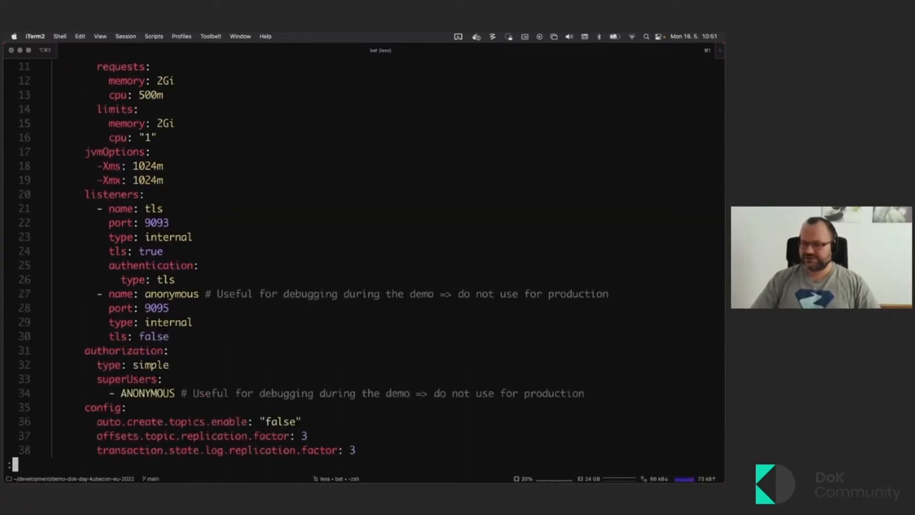
scroll(down, 3)
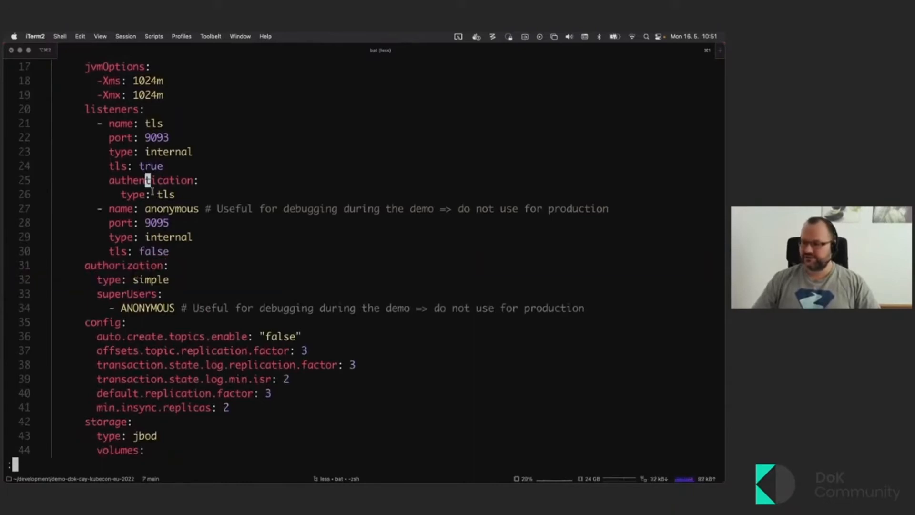
scroll(down, 3)
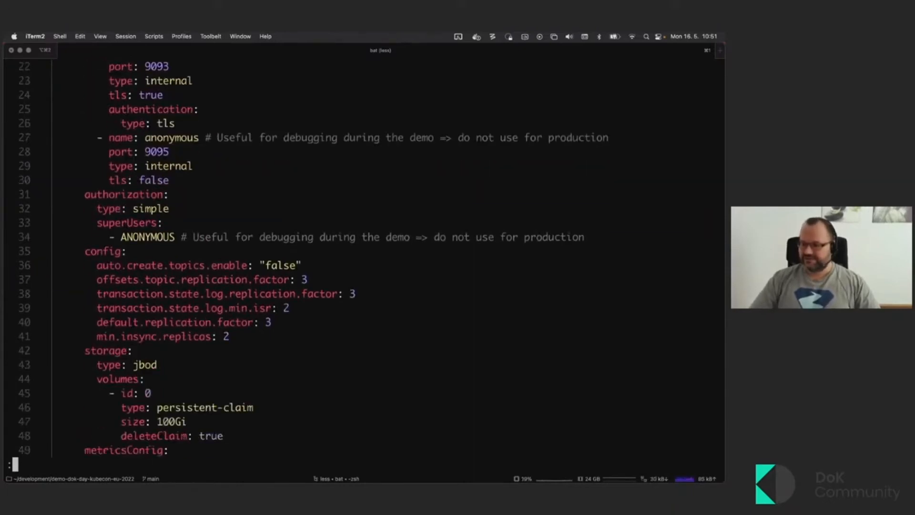
scroll(down, 3)
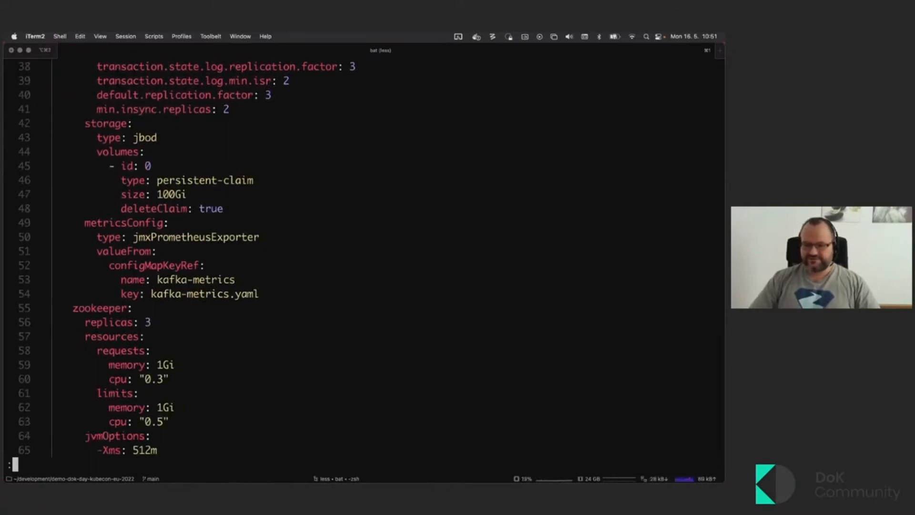
key(q)
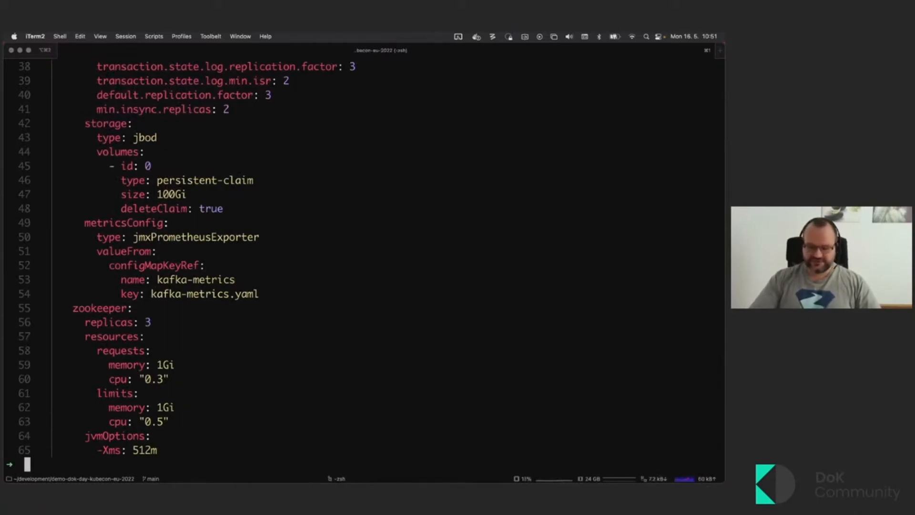
Step: Show 02-connect.yaml with bat, highlighting the KafkaUser kind and its Twitter secrets
text(bat)
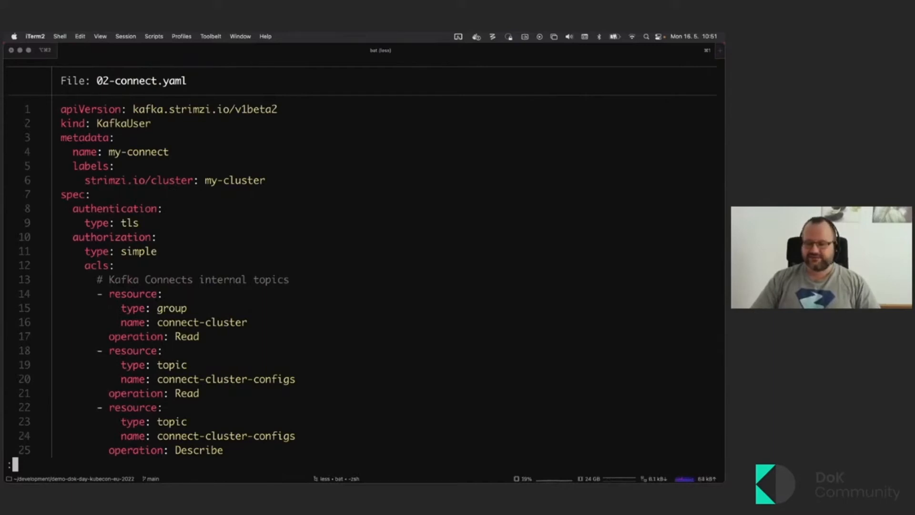
double_click(122, 123)
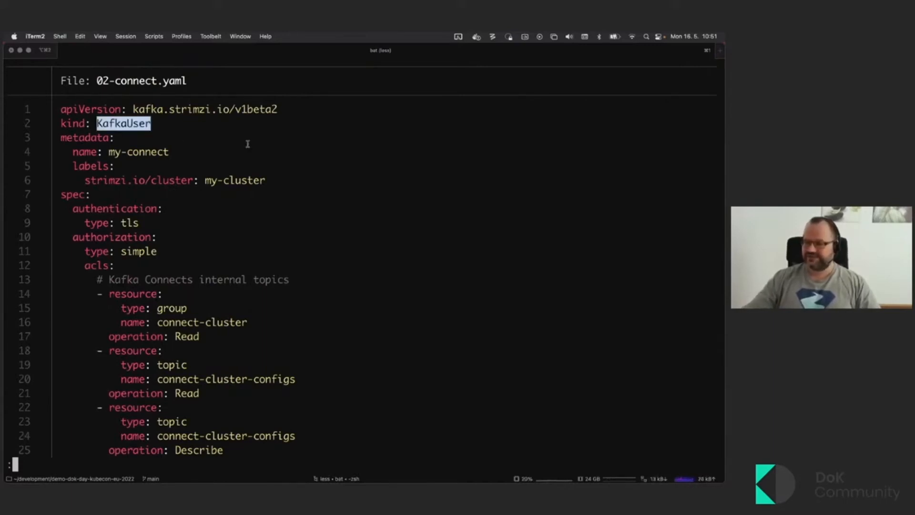
scroll(down, 3)
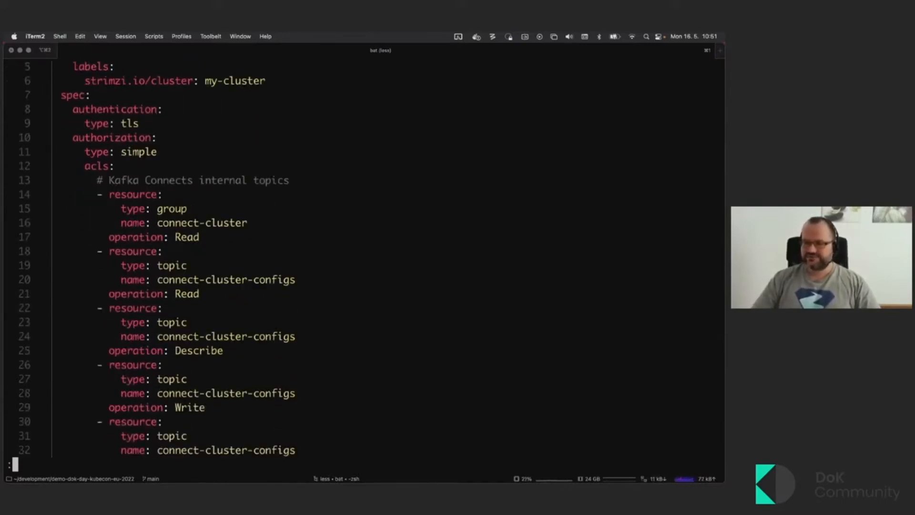
scroll(down, 3)
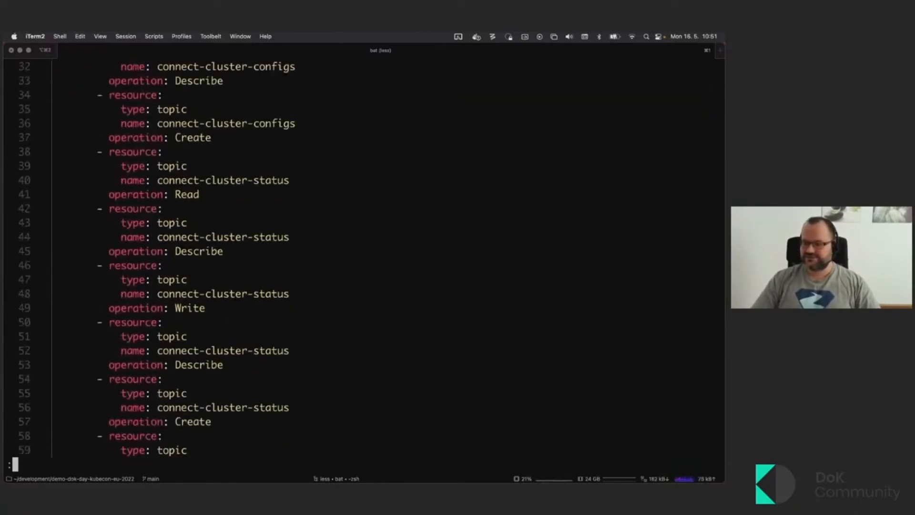
scroll(down, 3)
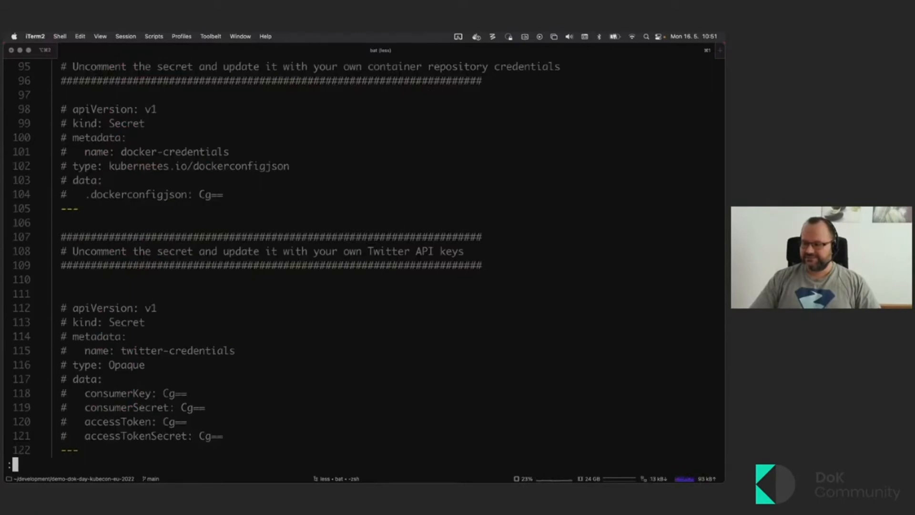
scroll(down, 3)
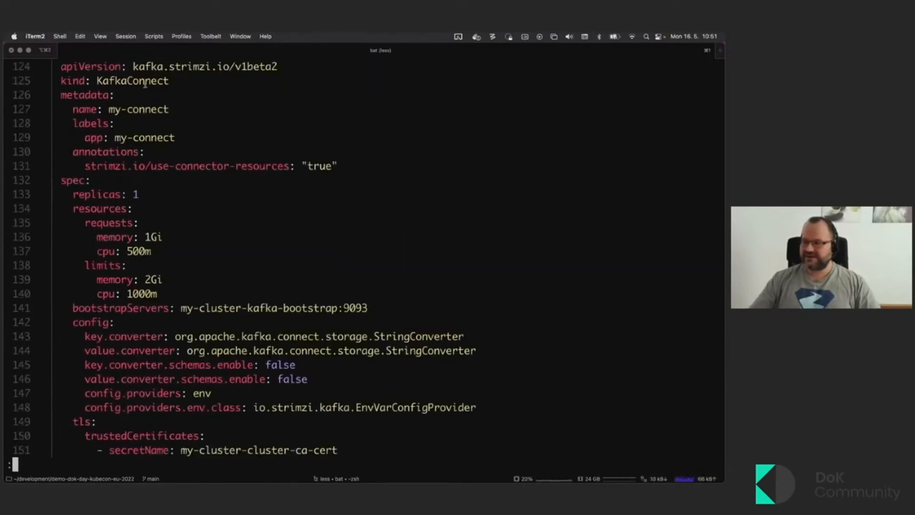
Step: Scroll through the KafkaConnect build with Camel Twitter plugins, then quit to the shell
scroll(down, 3)
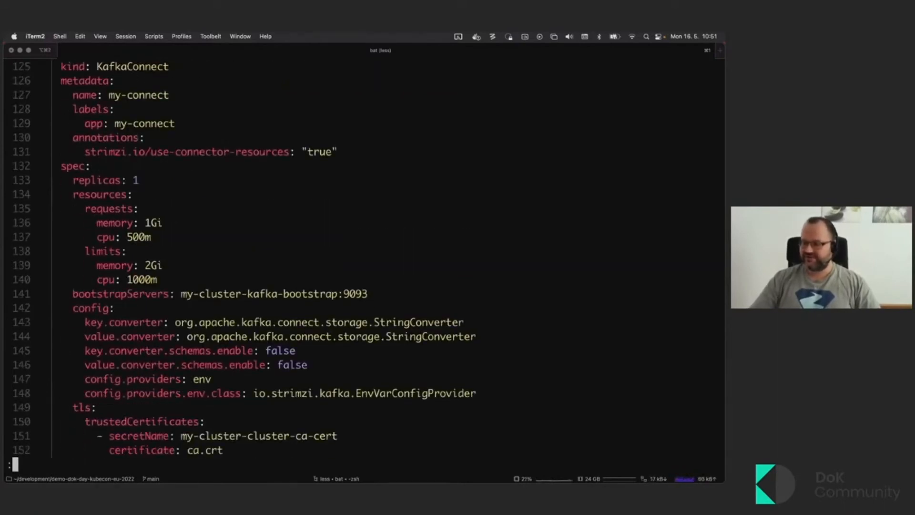
scroll(down, 3)
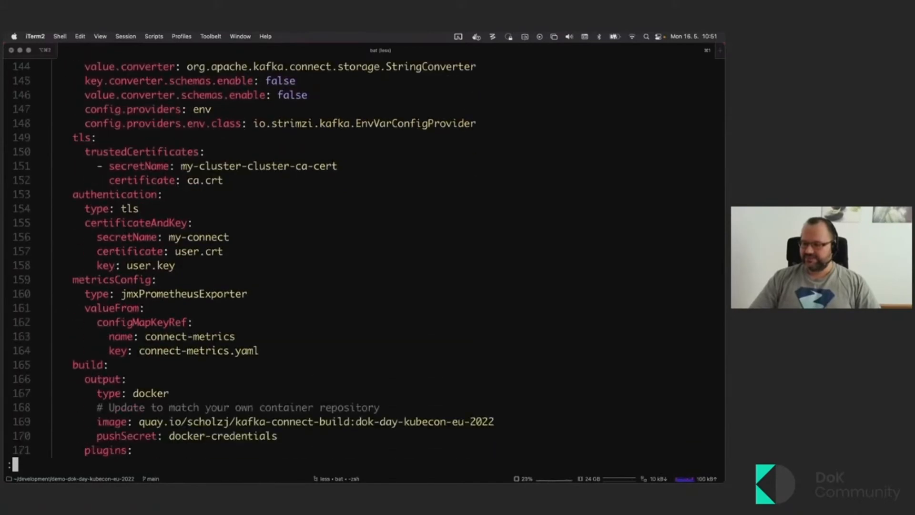
scroll(down, 3)
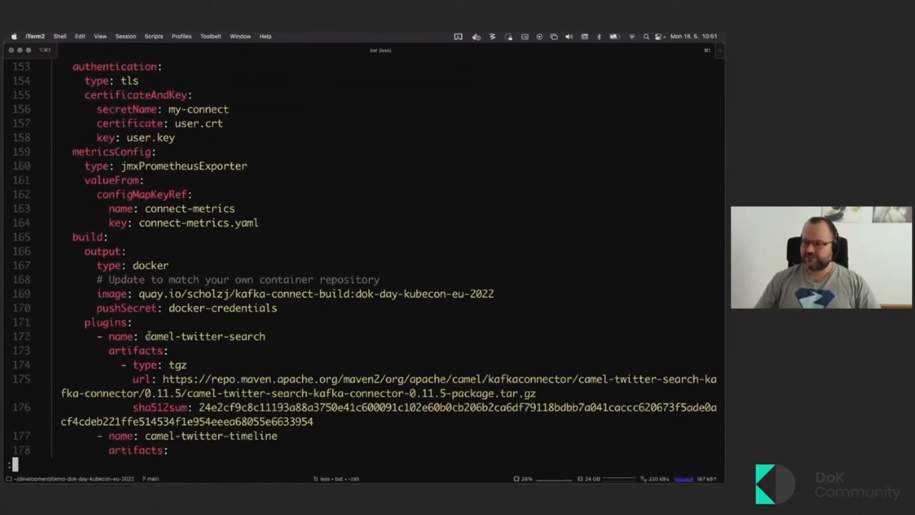
scroll(down, 3)
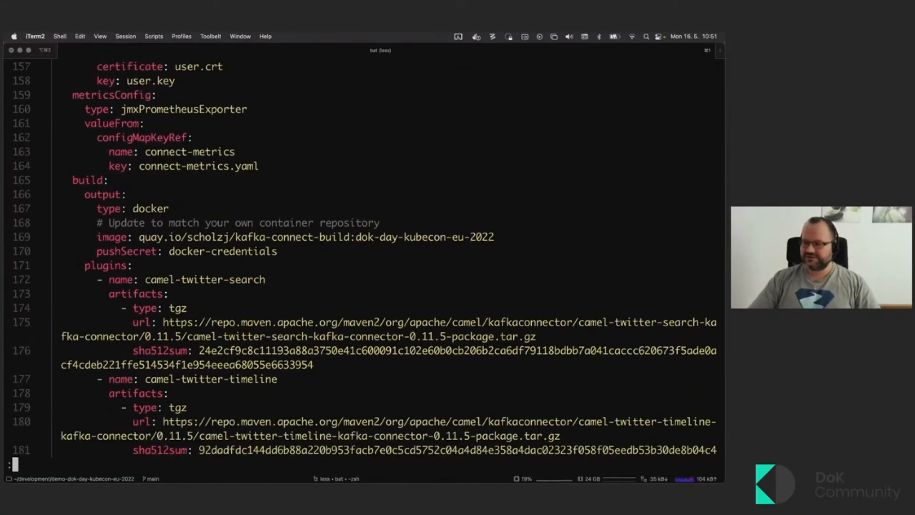
scroll(down, 3)
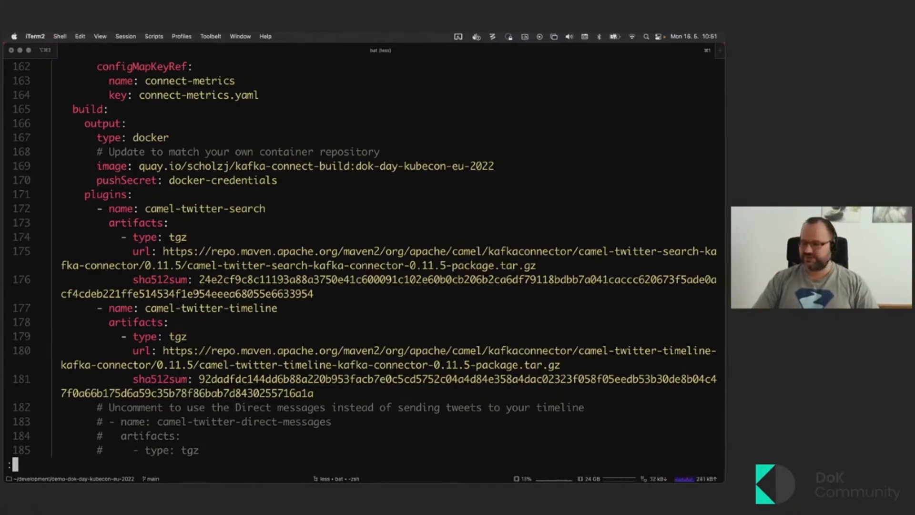
key(q)
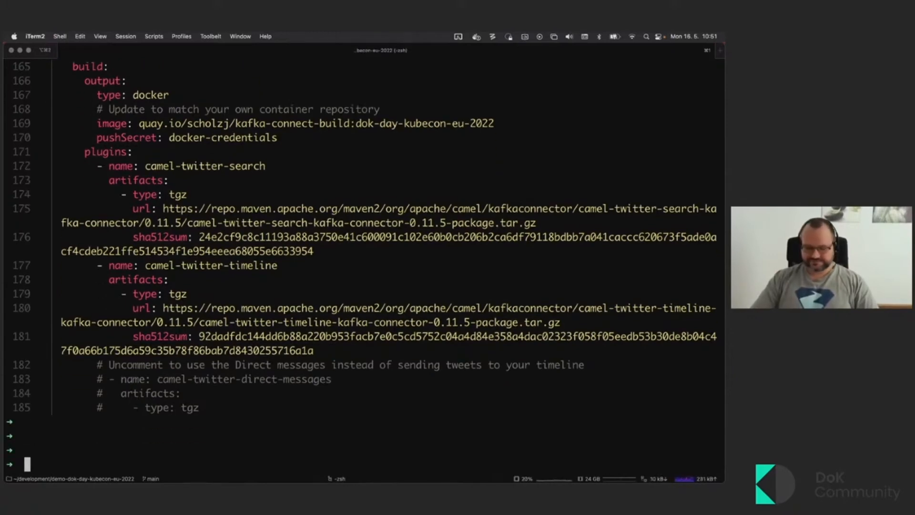
Step: Show 10-search.yaml with the twitter-inbox topic and #BYOSMA twitter-search connector, then quit
text(b)
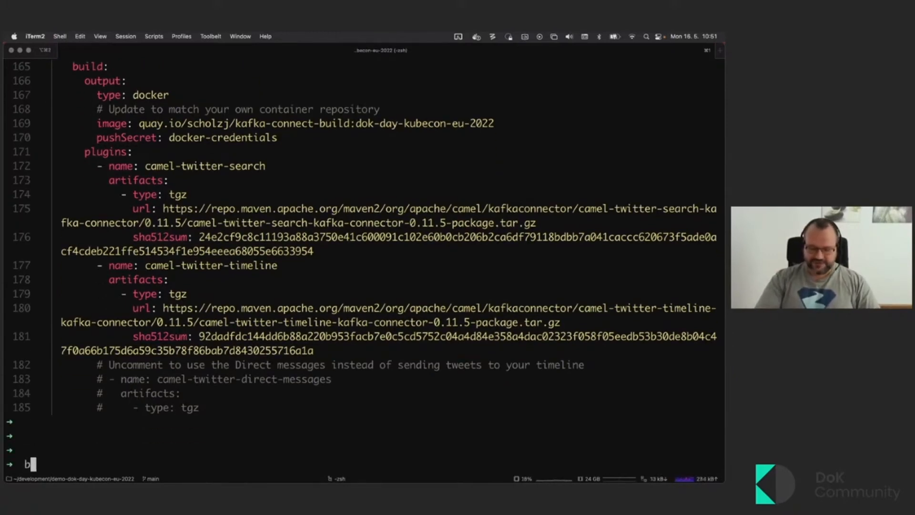
text(at 10-search.yaml)
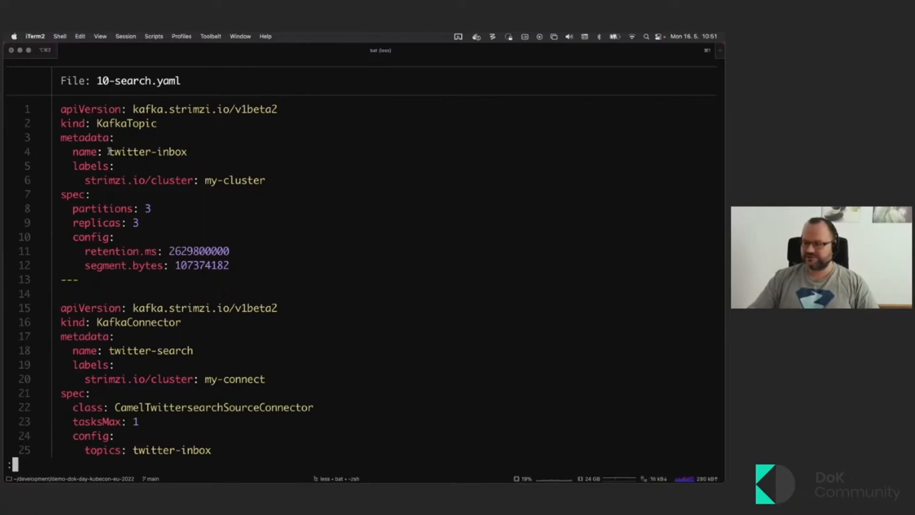
double_click(147, 152)
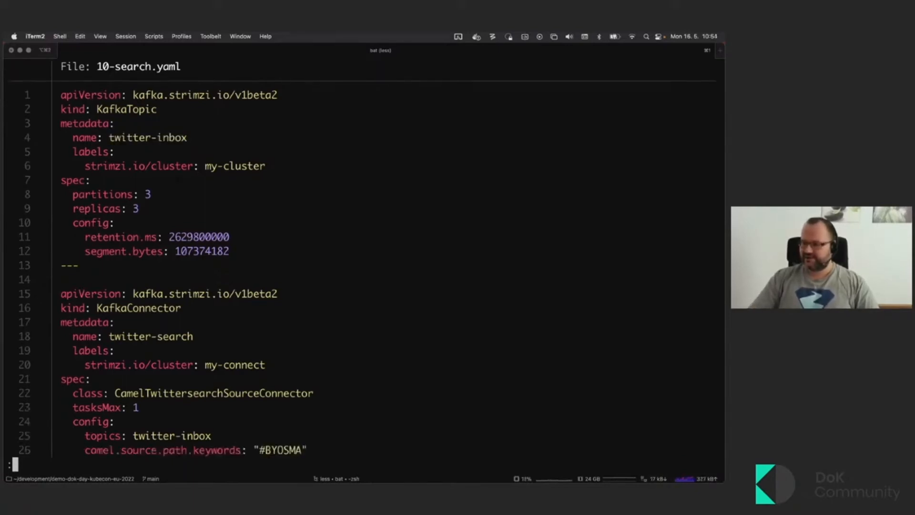
scroll(down, 3)
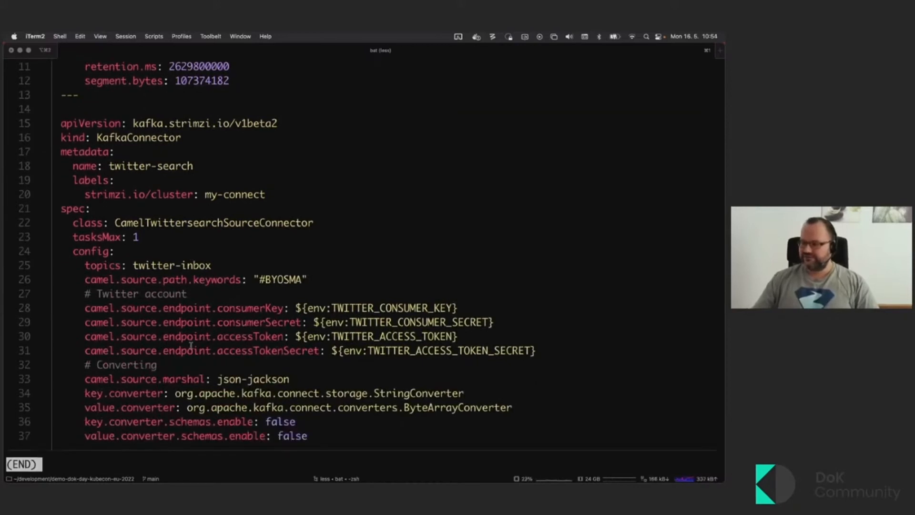
drag(193, 308, 234, 350)
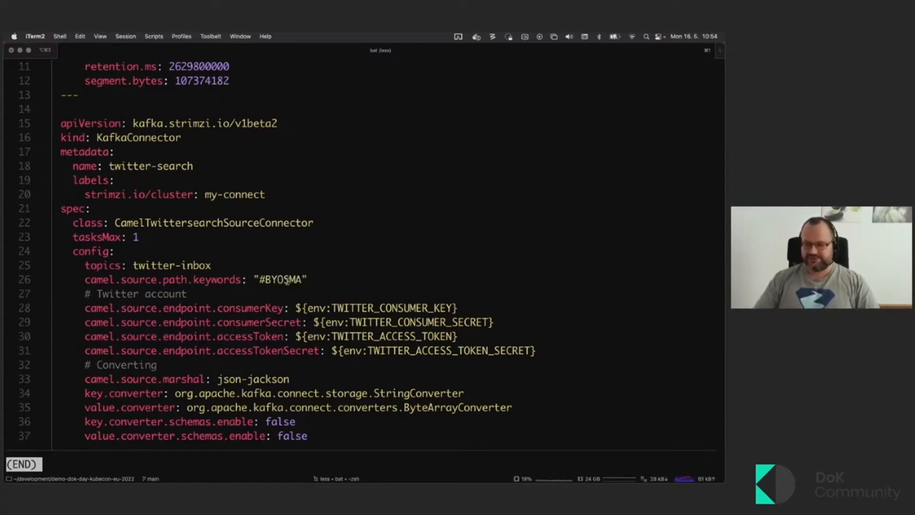
key(q)
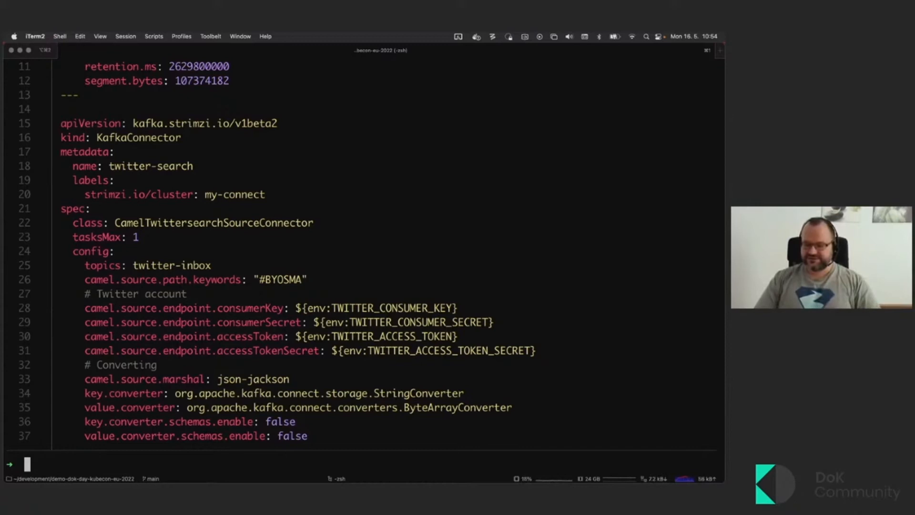
Step: Show 12-sentiment-analysis.yaml, scrolling through its KafkaUser ACLs and Deployment environment variables
scroll(down, 3)
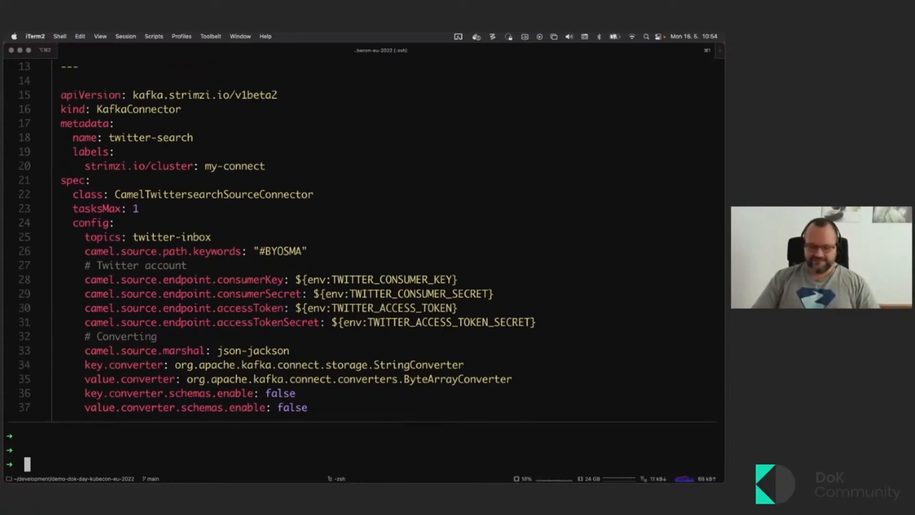
text(bat)
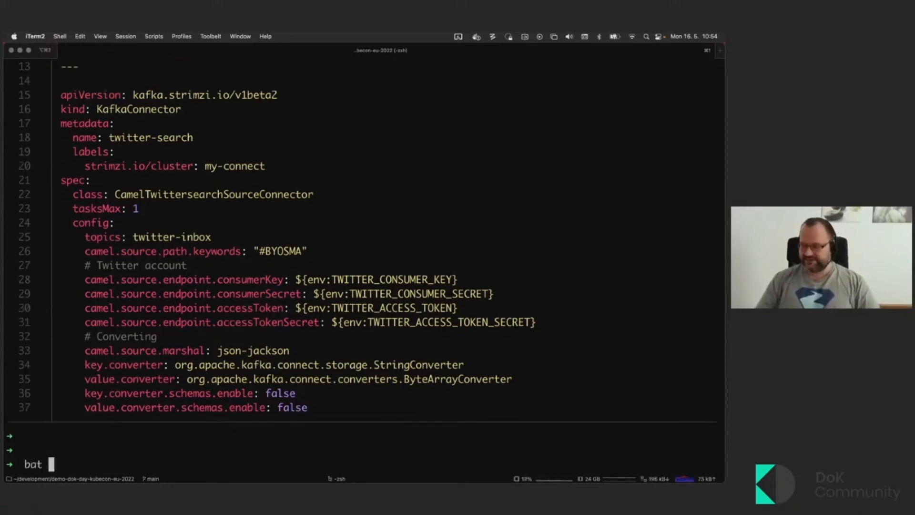
text(12-sentiment-analysis.yaml)
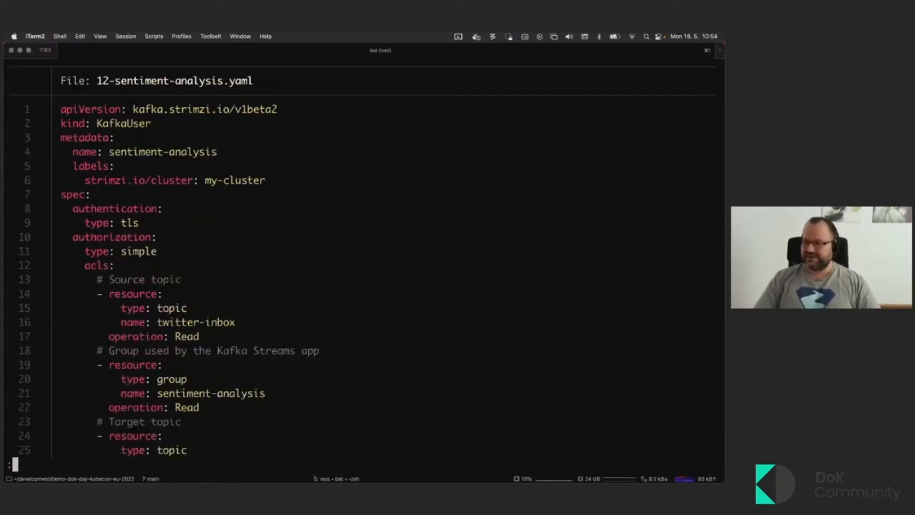
scroll(down, 3)
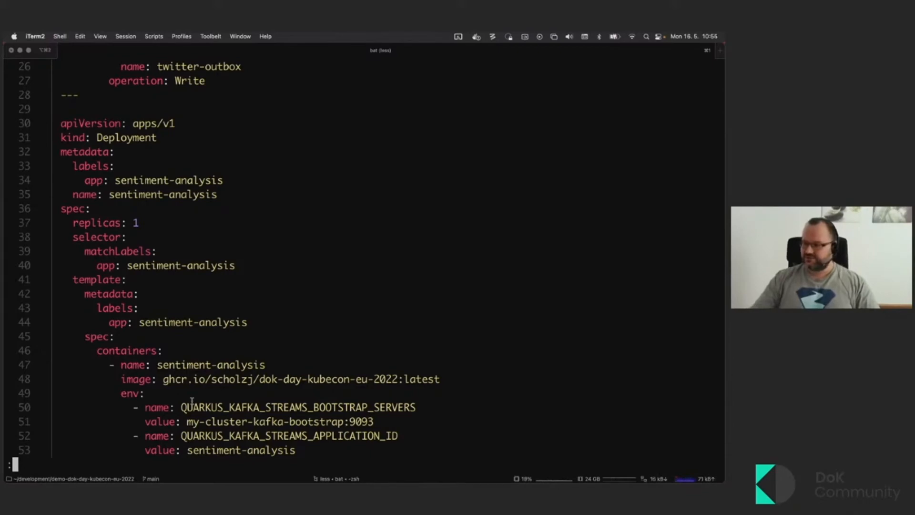
scroll(down, 3)
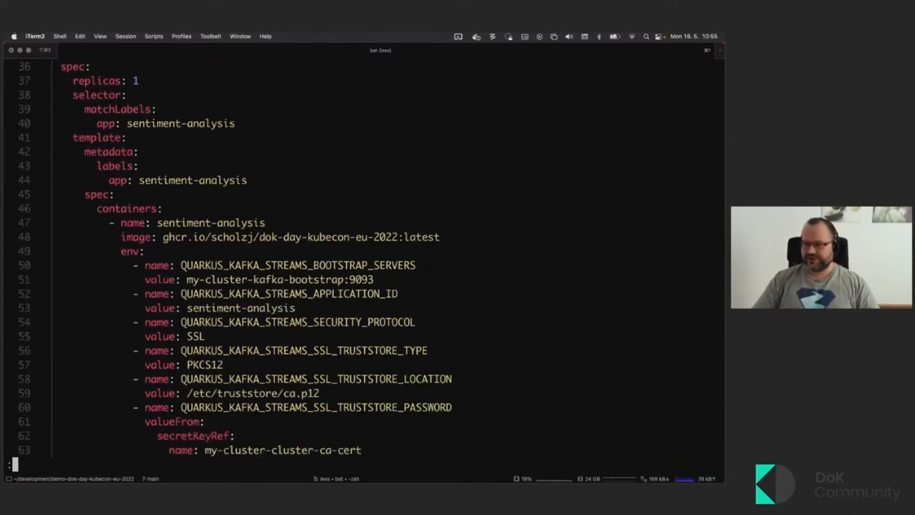
scroll(down, 3)
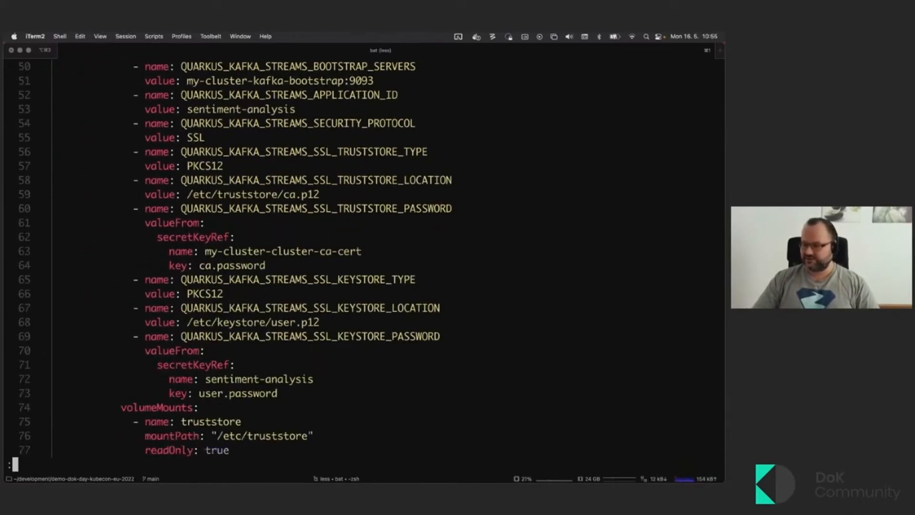
scroll(down, 3)
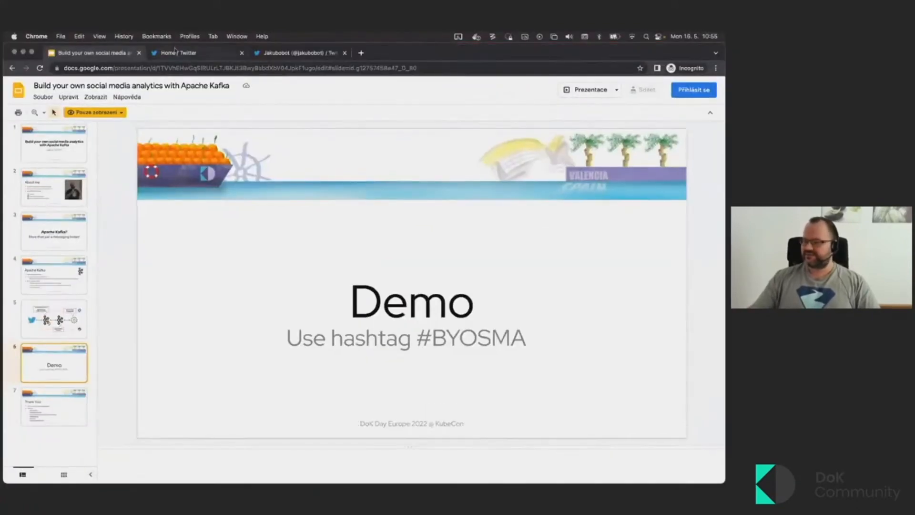
Step: Start a new tweet on Twitter Home reading 'Data on Kubernetes Day ... well.'
click(178, 53)
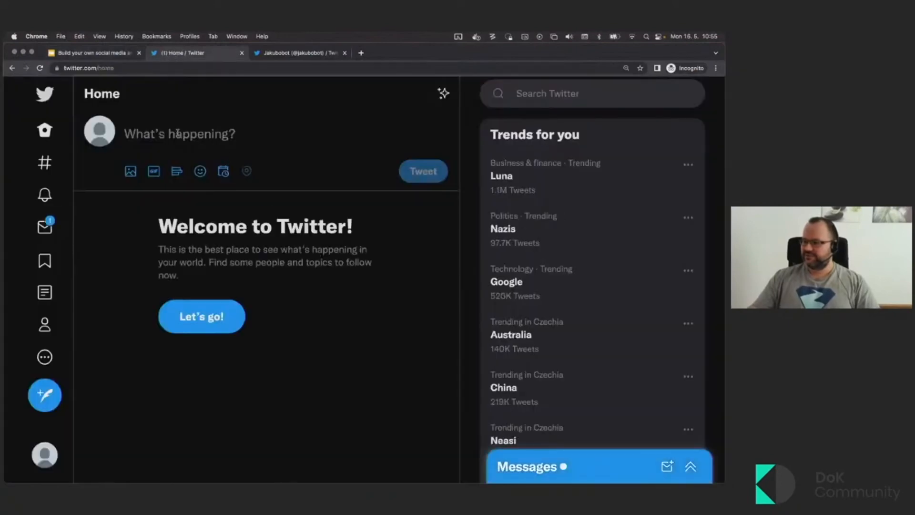
click(179, 133)
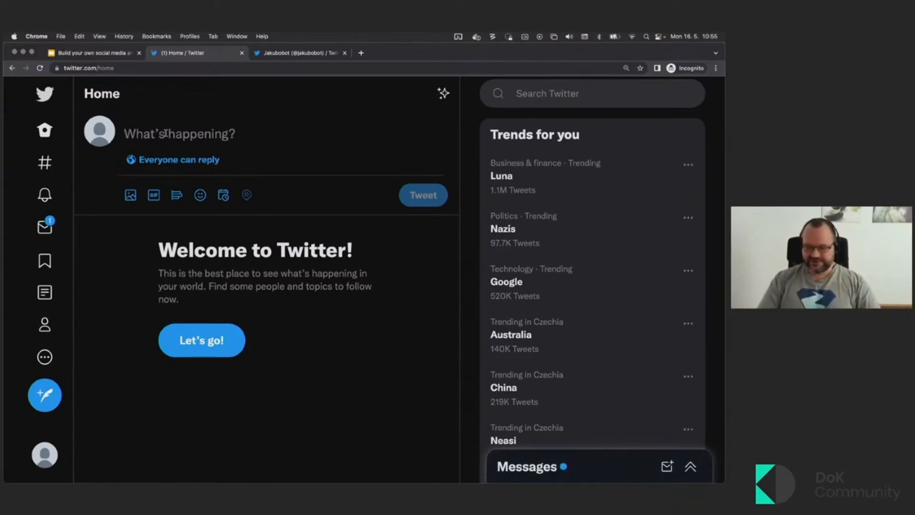
text(Data on)
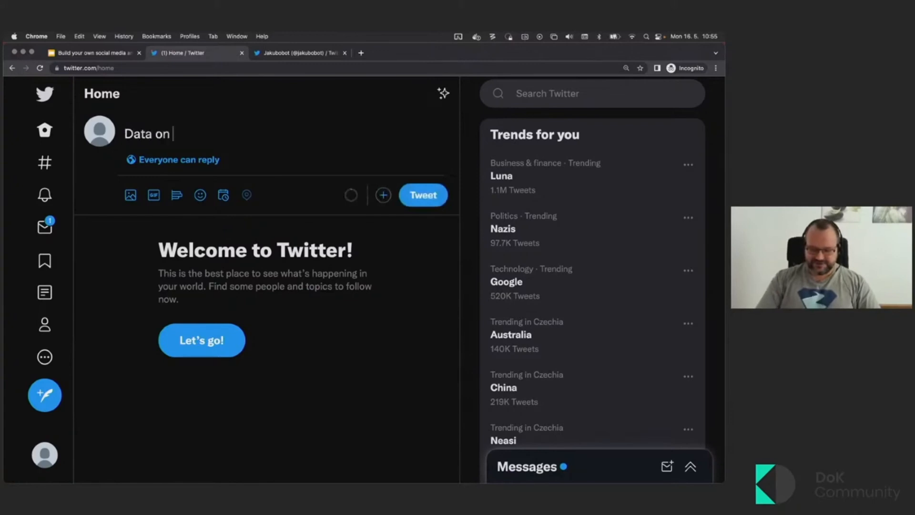
text(Kubernete)
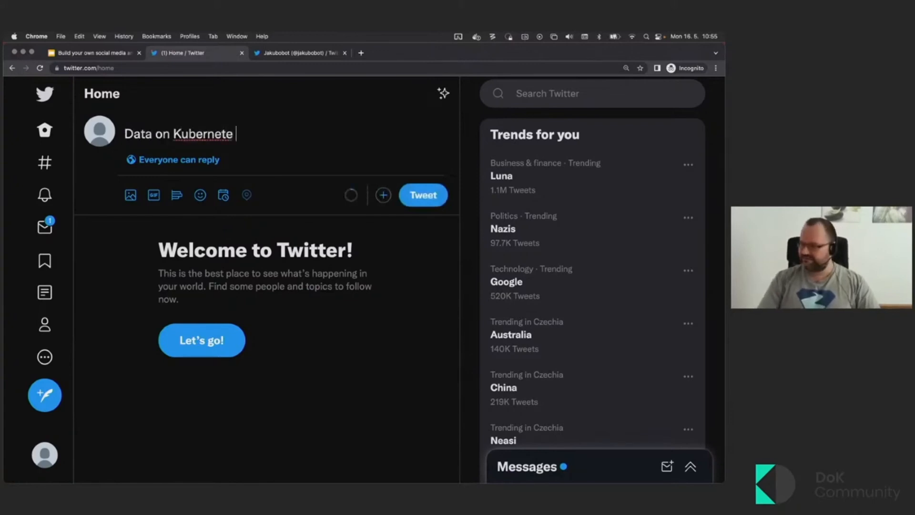
text(s Day started w)
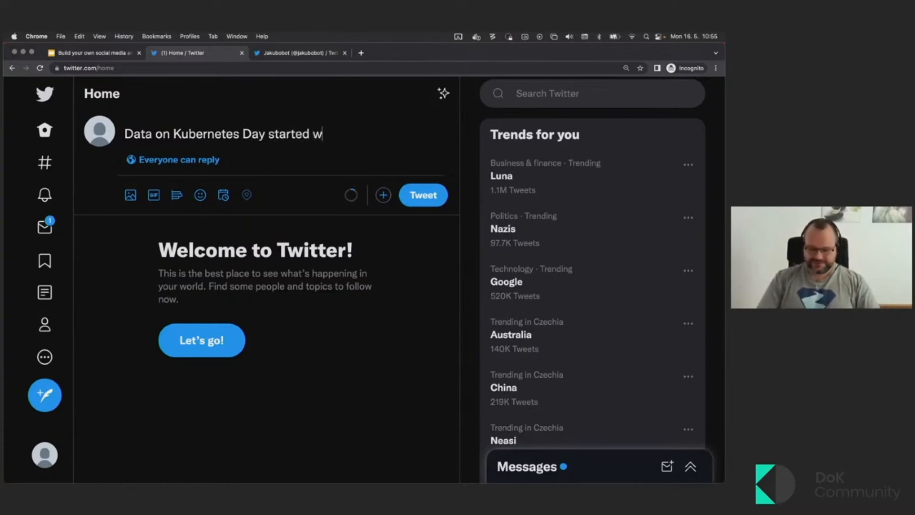
text(ell. The schedule is)
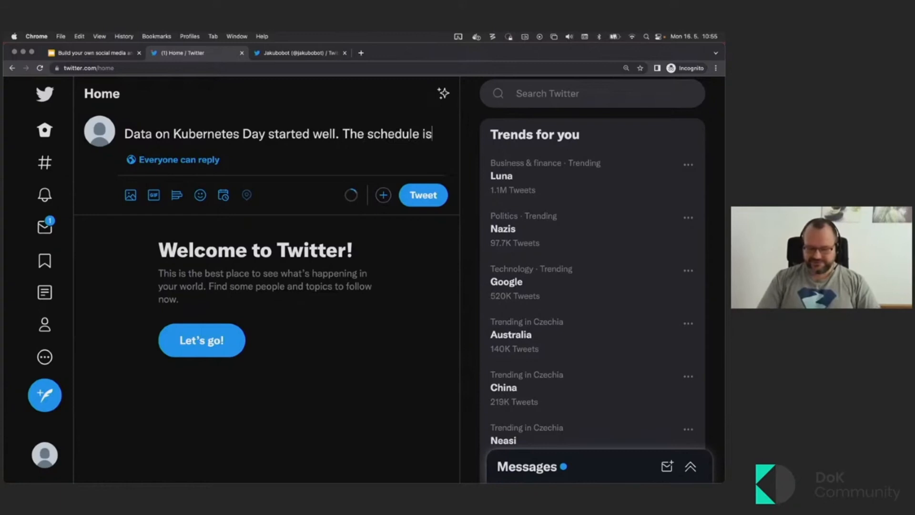
Step: Finish the tweet with 'full of amazing talks! #BYOSMA' and post it
text(full of amaz)
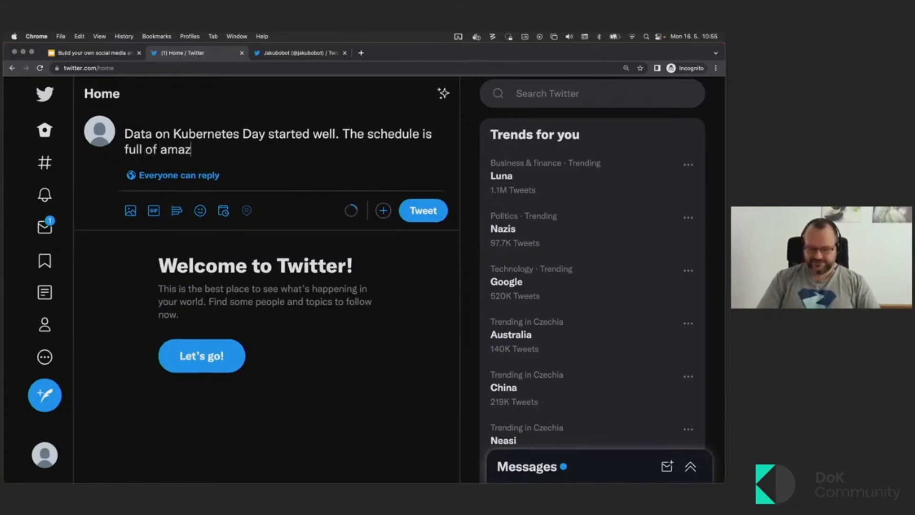
text(ing talks)
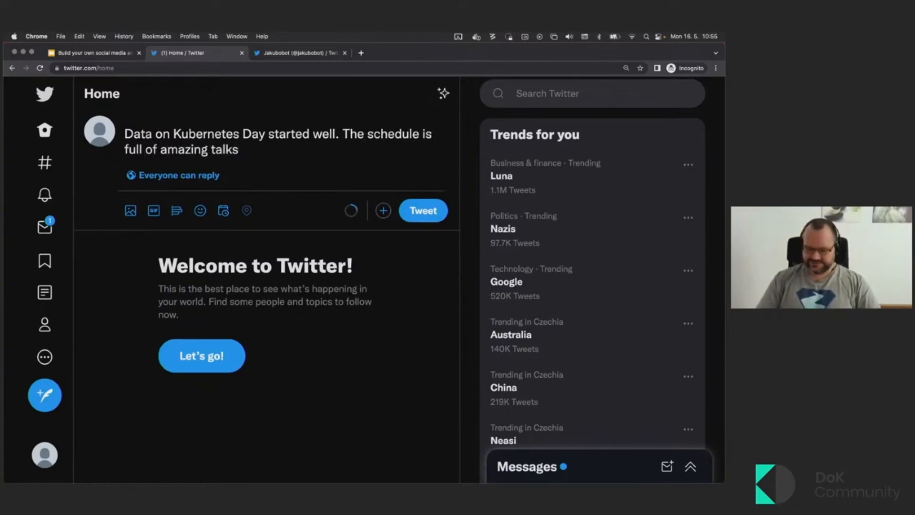
text(! #)
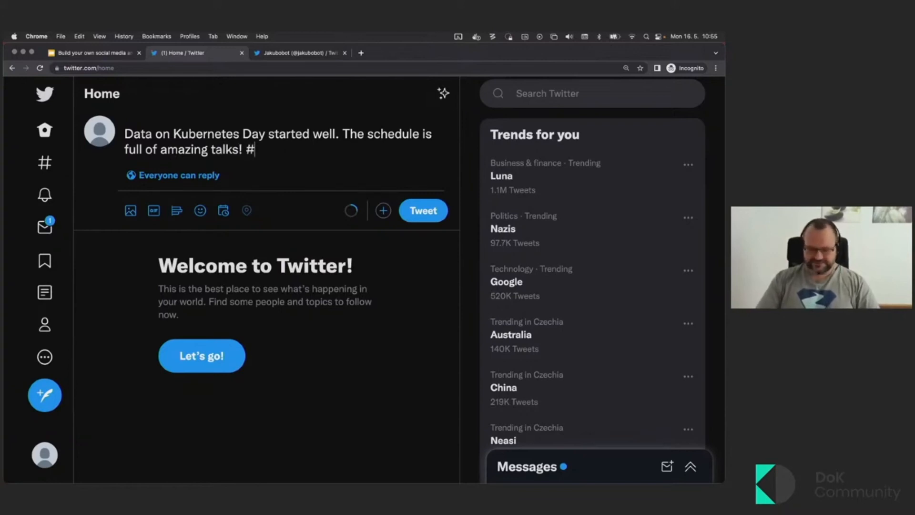
text(BYS)
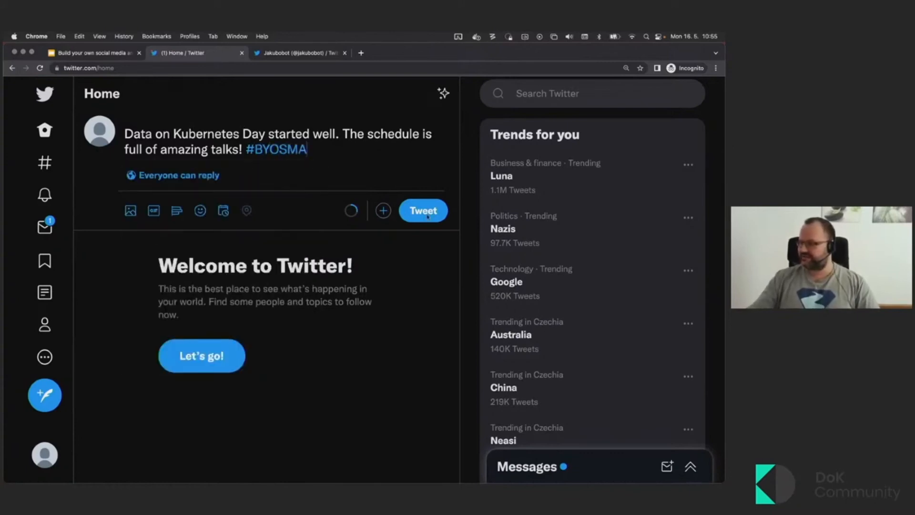
click(422, 210)
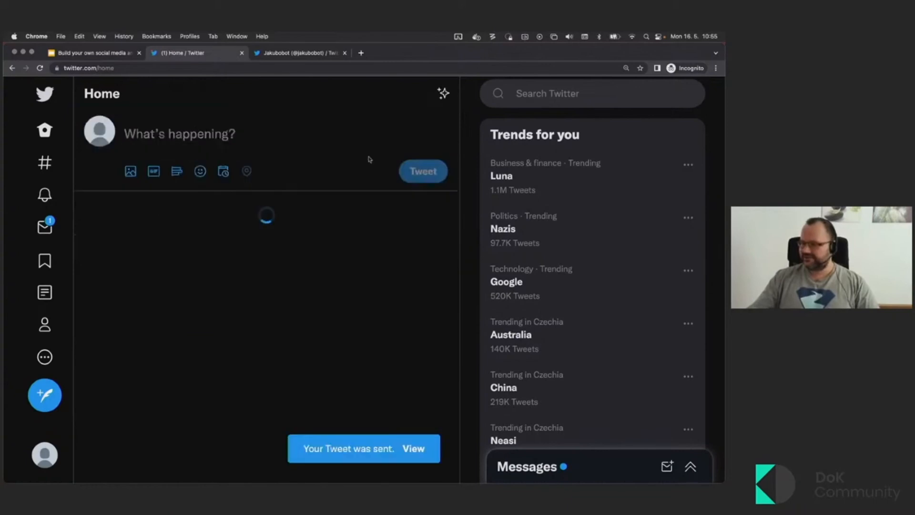
Step: Open the Jakubobot profile and scroll its negative/positive #BYOSMA classification tweets
click(300, 53)
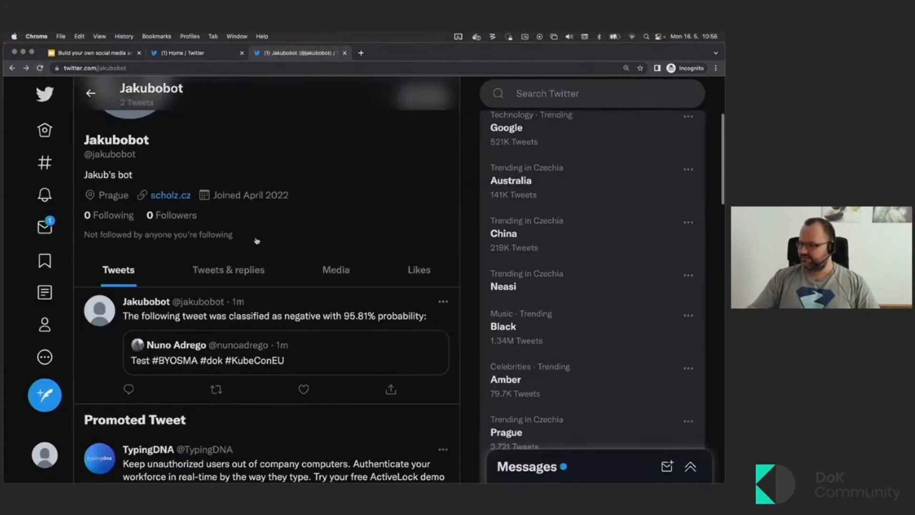
scroll(down, 3)
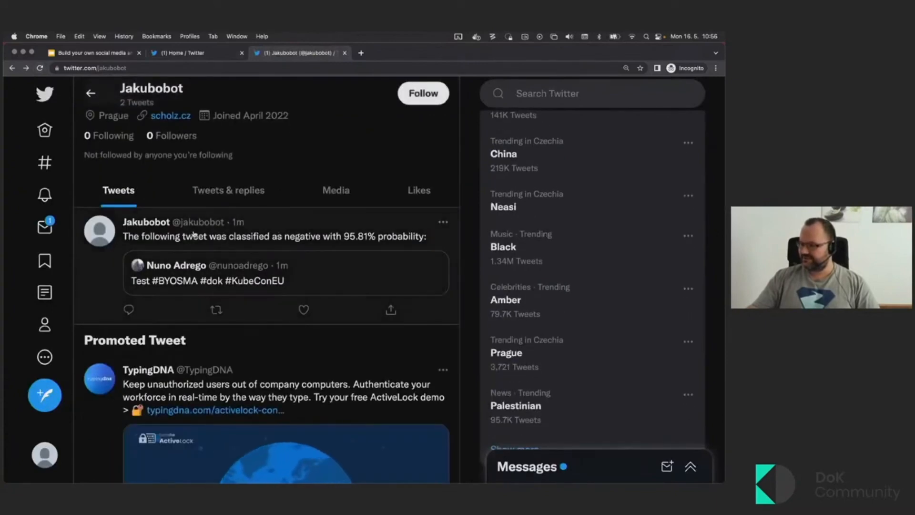
scroll(down, 3)
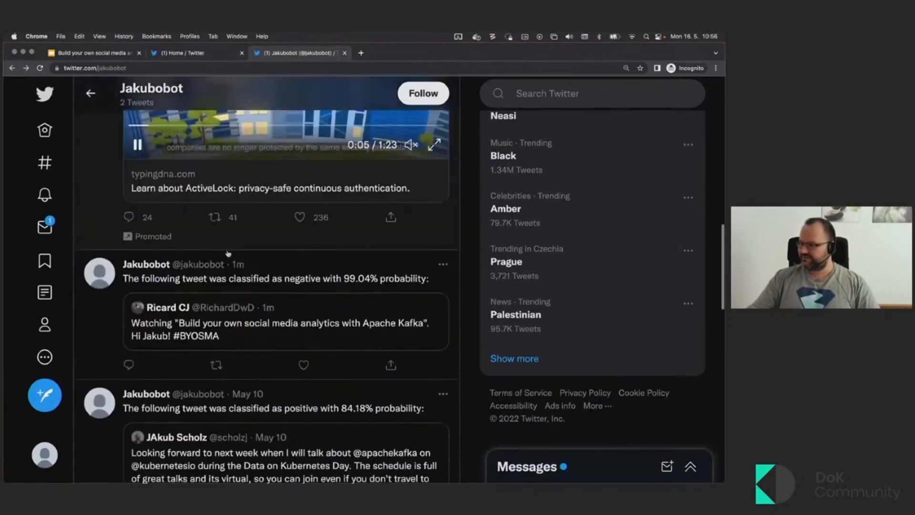
scroll(down, 3)
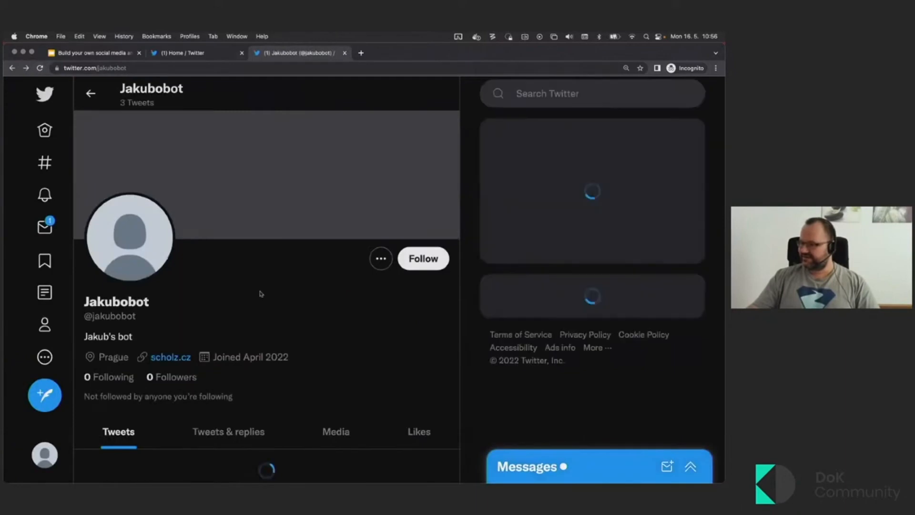
Step: Scroll to the bot's new 99.74% positive tweet, then return to Google Slides and start presenting
scroll(down, 3)
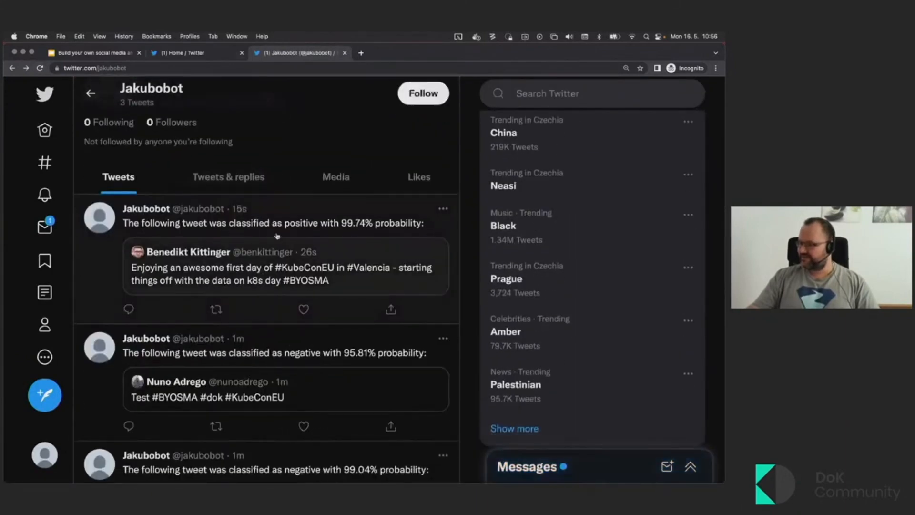
scroll(down, 3)
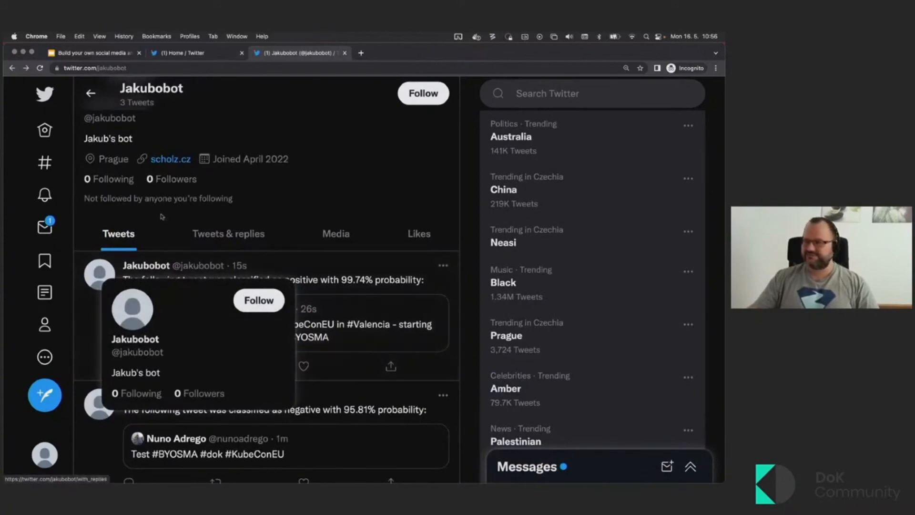
click(93, 53)
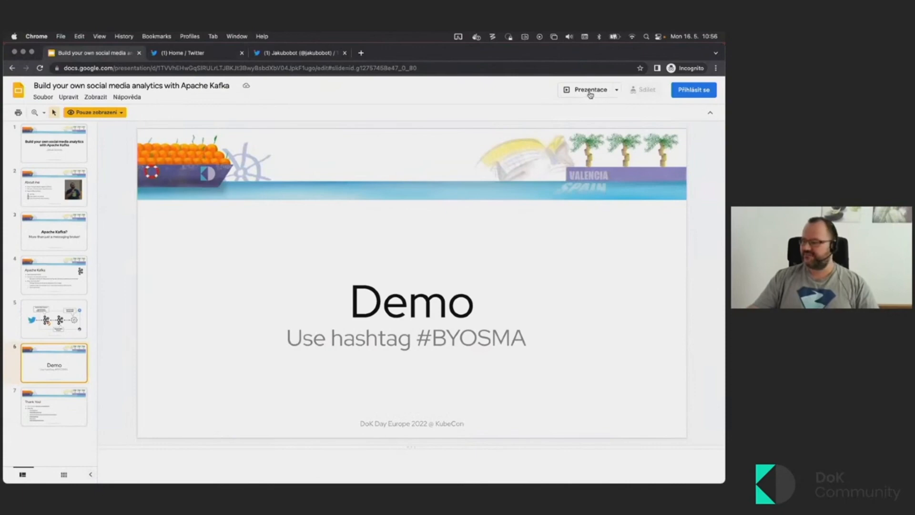
click(589, 89)
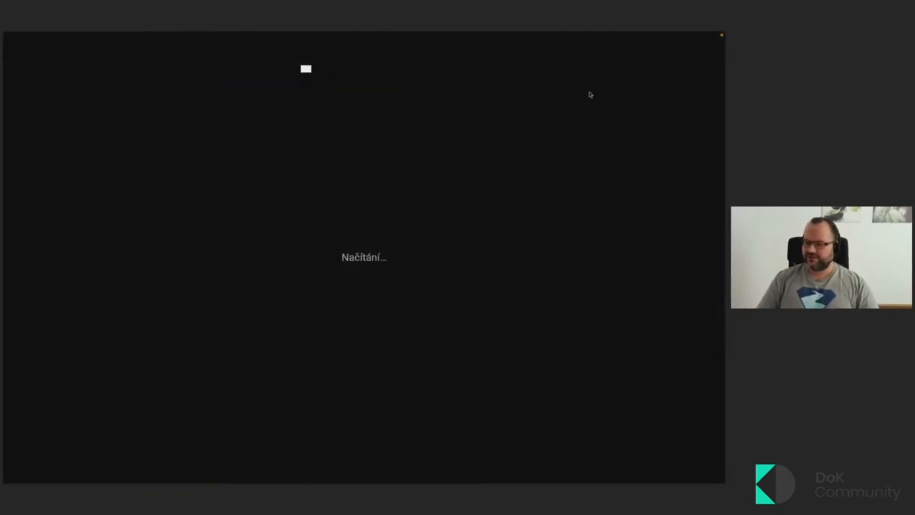